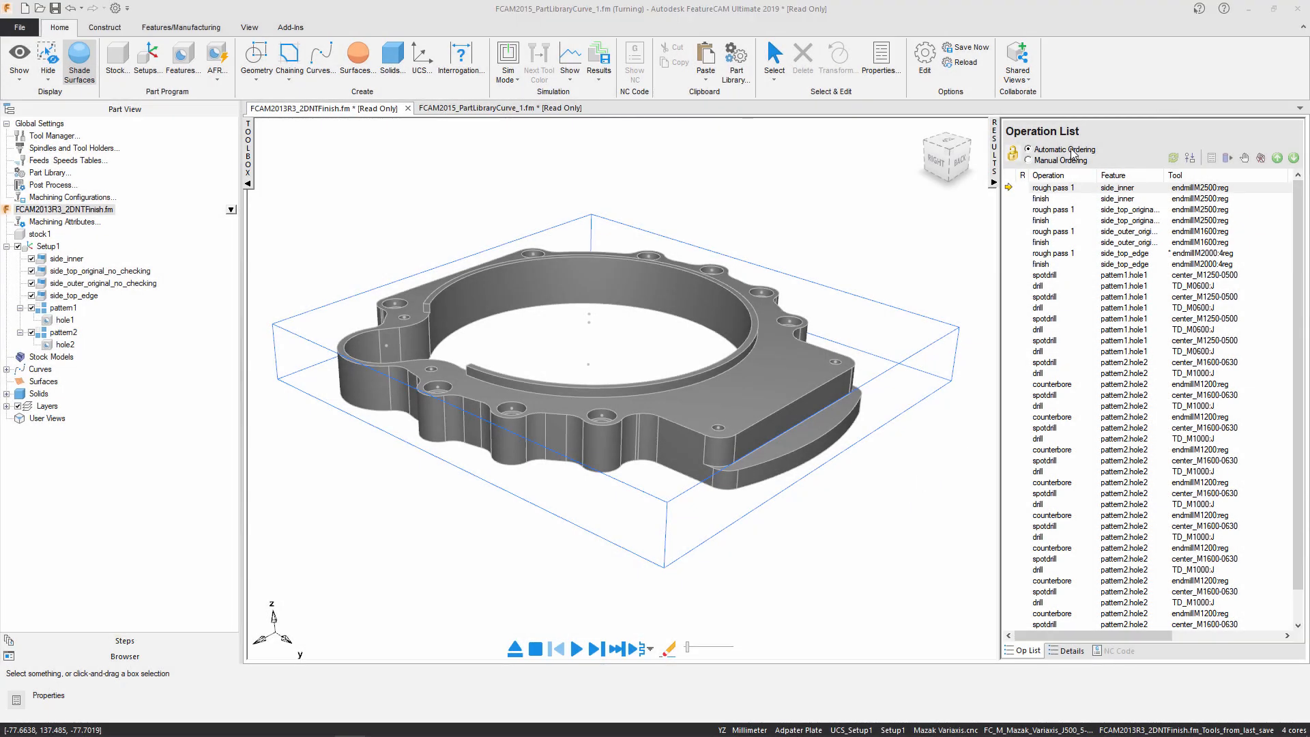
Open the Automatic Ordering Options for the adapter plate's operation list
left_click(1187, 158)
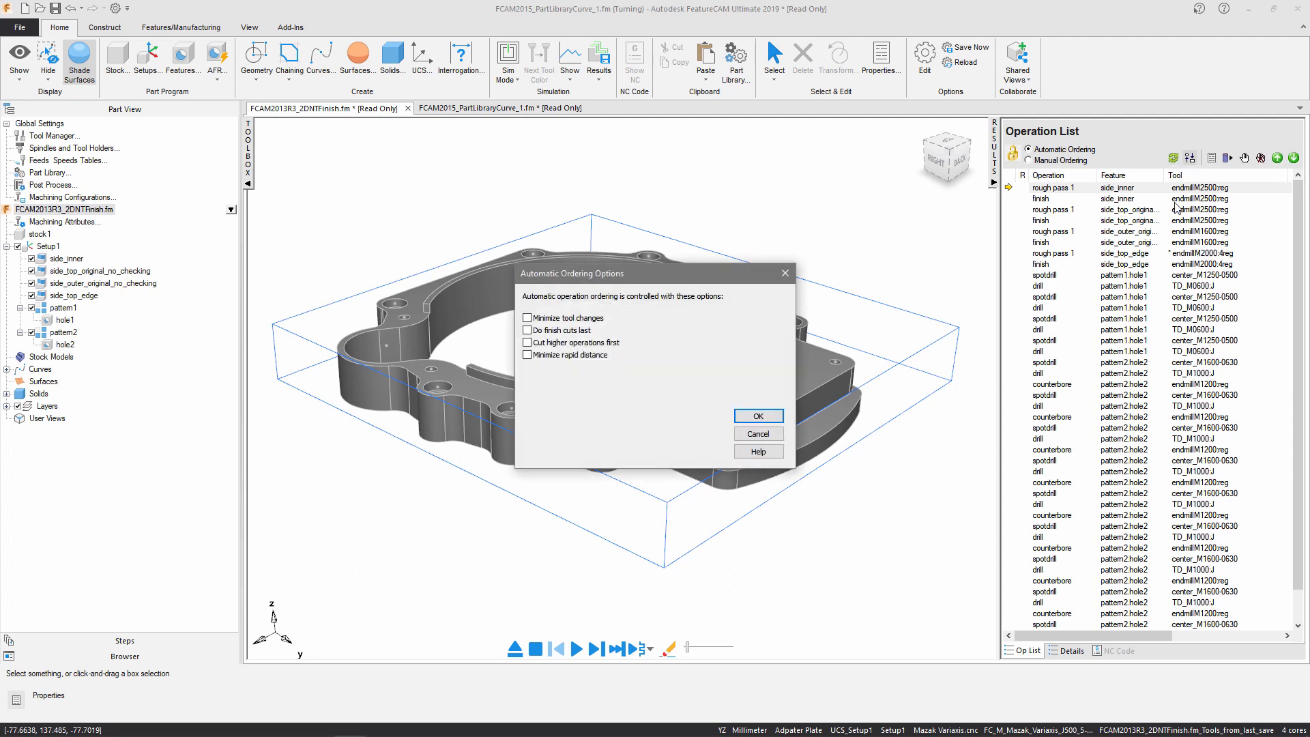
mouse_move(643, 370)
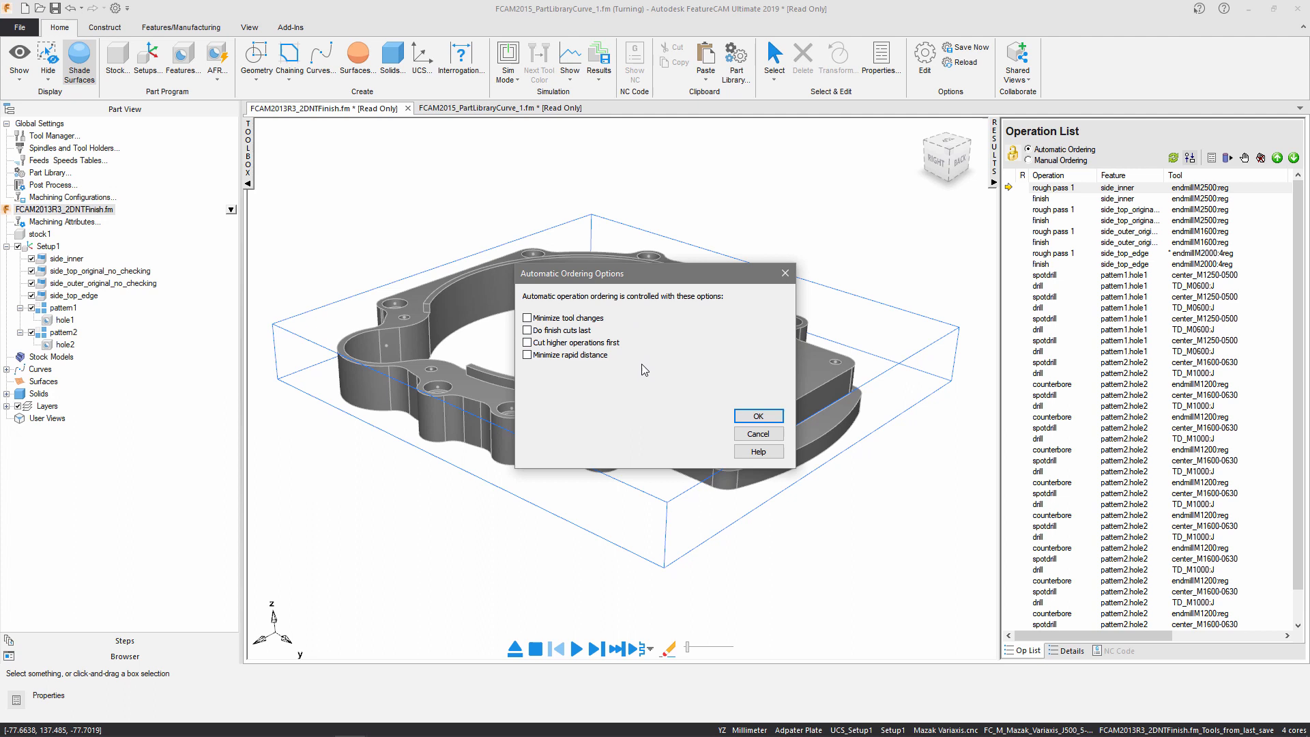
mouse_move(639, 357)
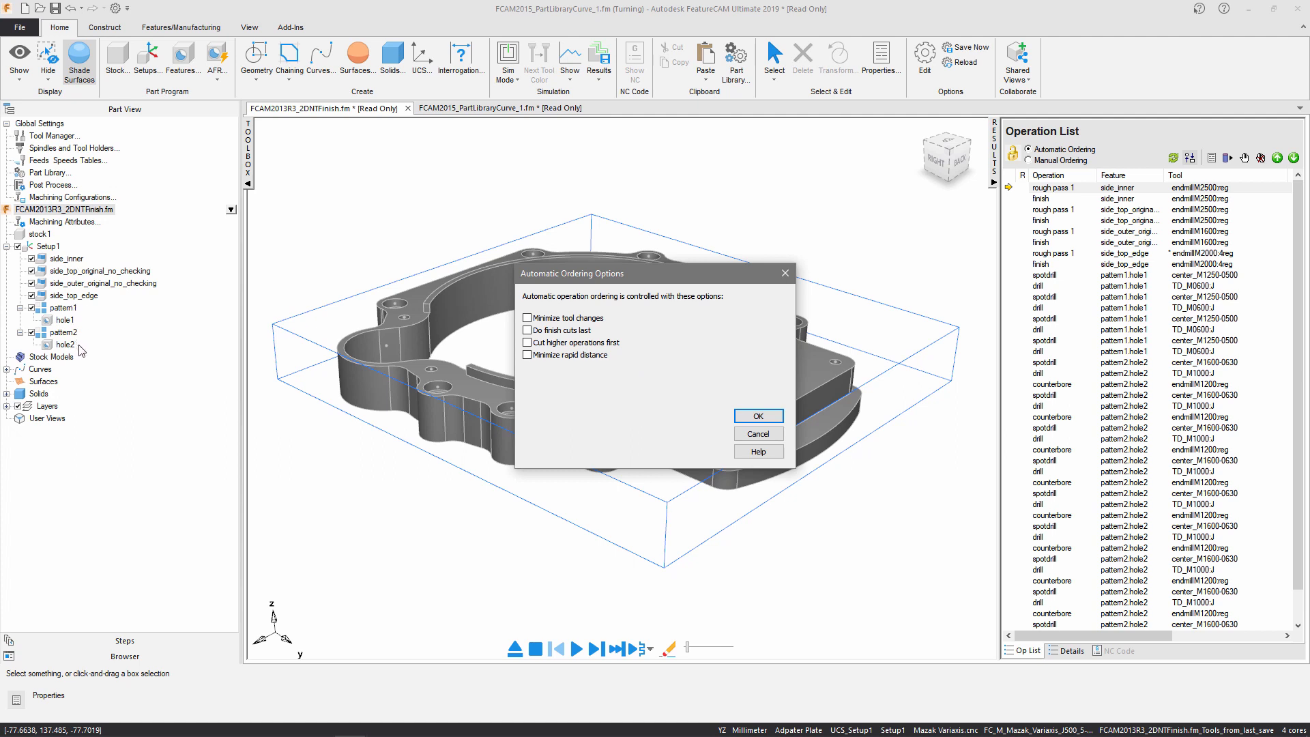
Enable Minimize tool changes, Do finish cuts last, Cut higher operations first and Minimize rapid distance, then apply
left_click(528, 317)
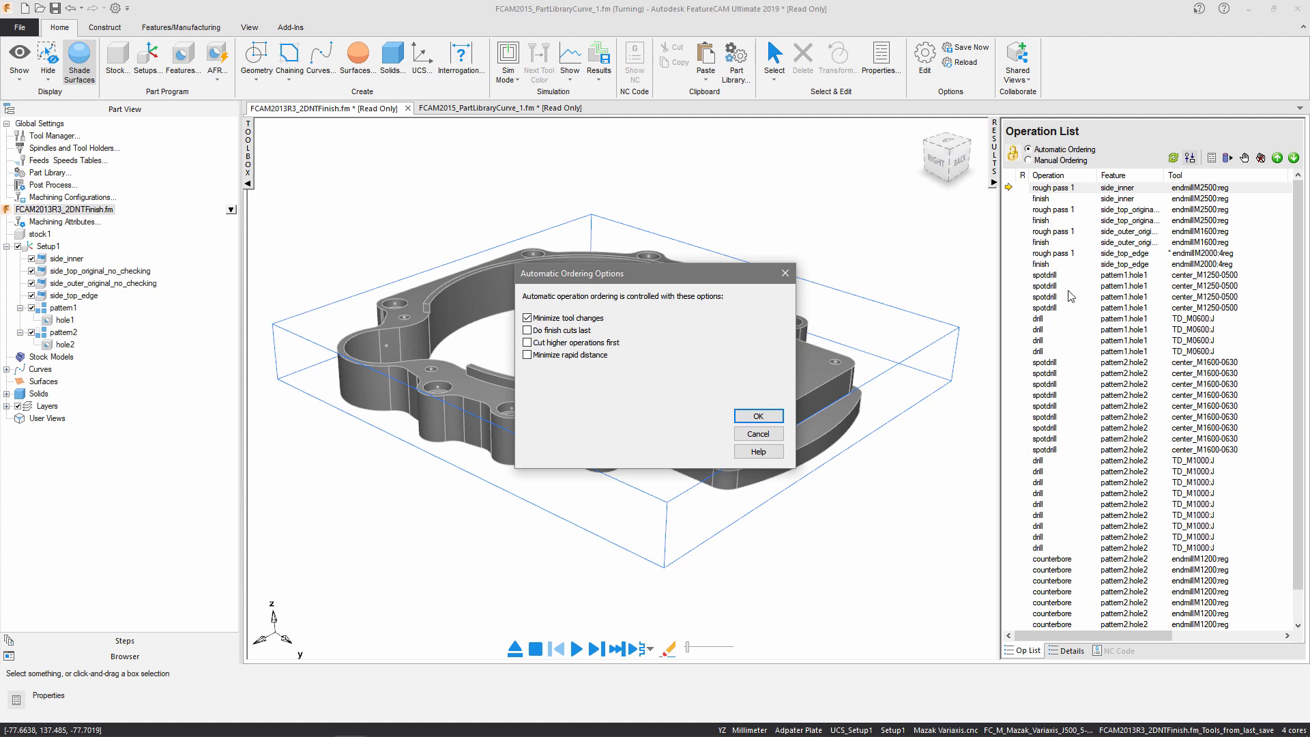
mouse_move(1072, 324)
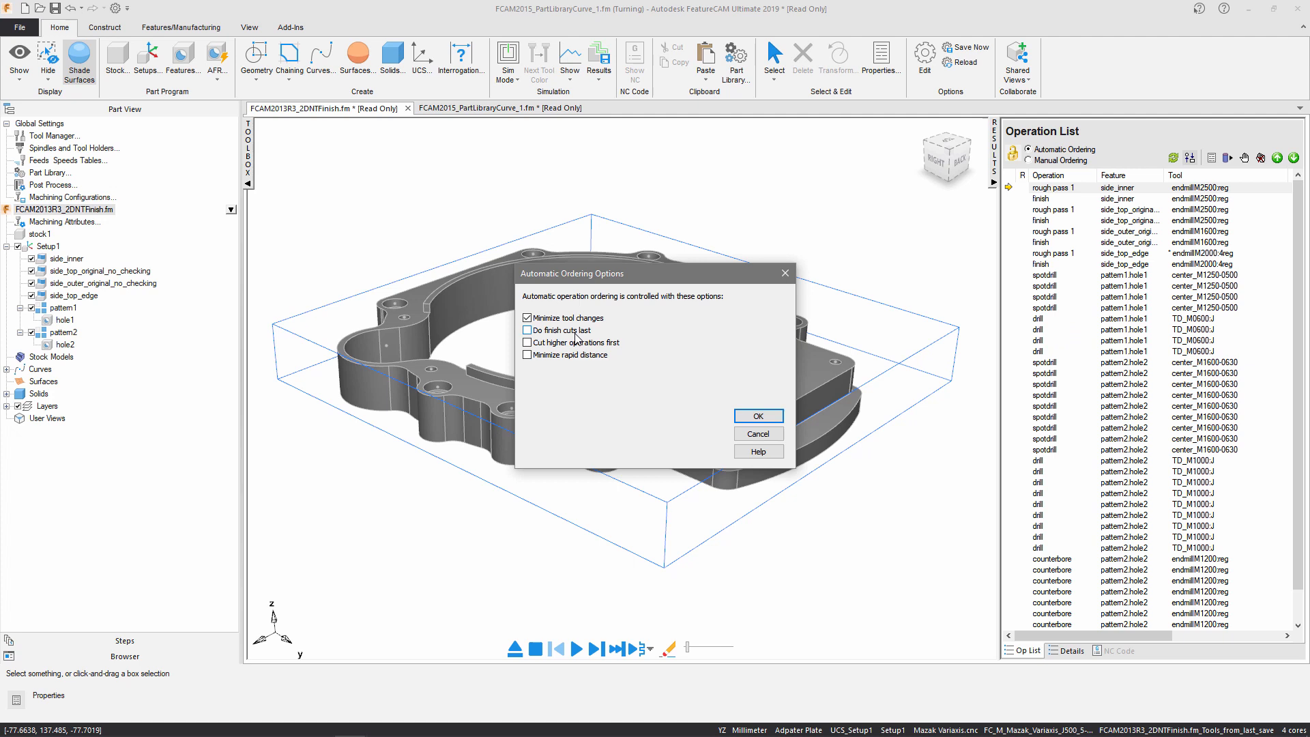
left_click(528, 330)
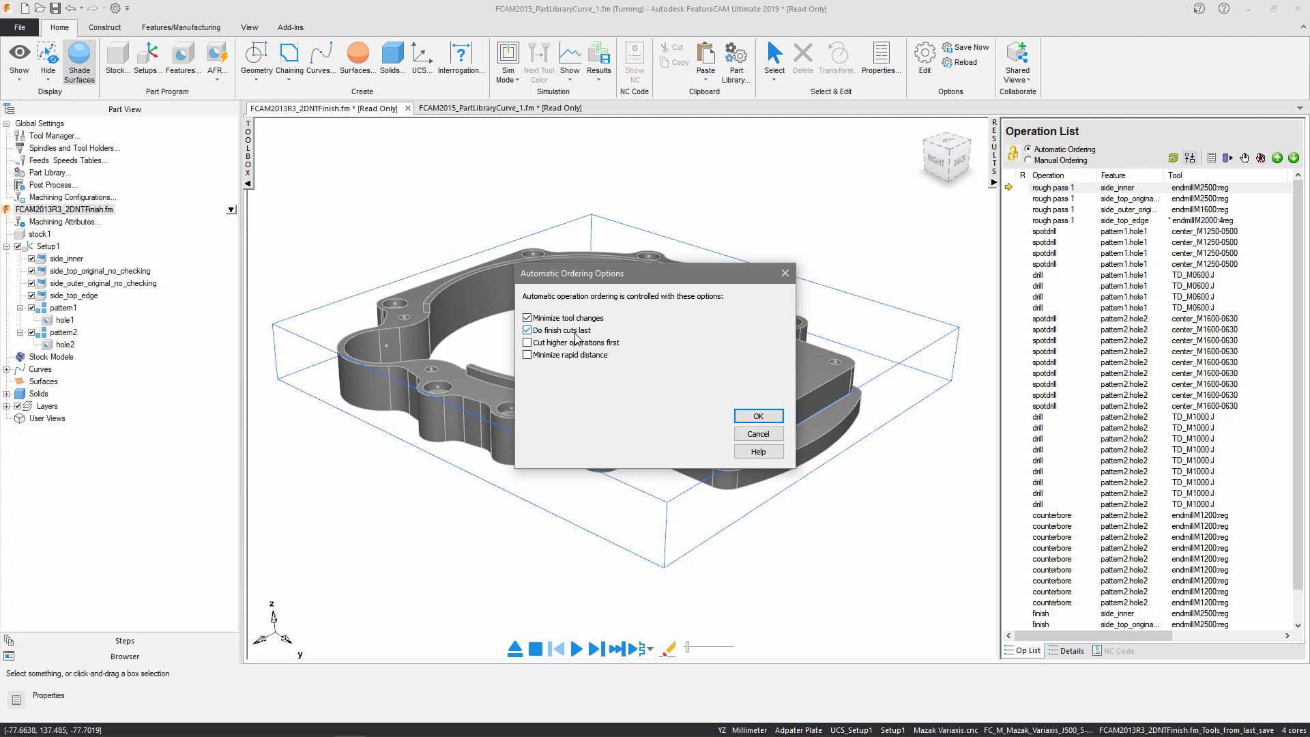
left_click(527, 342)
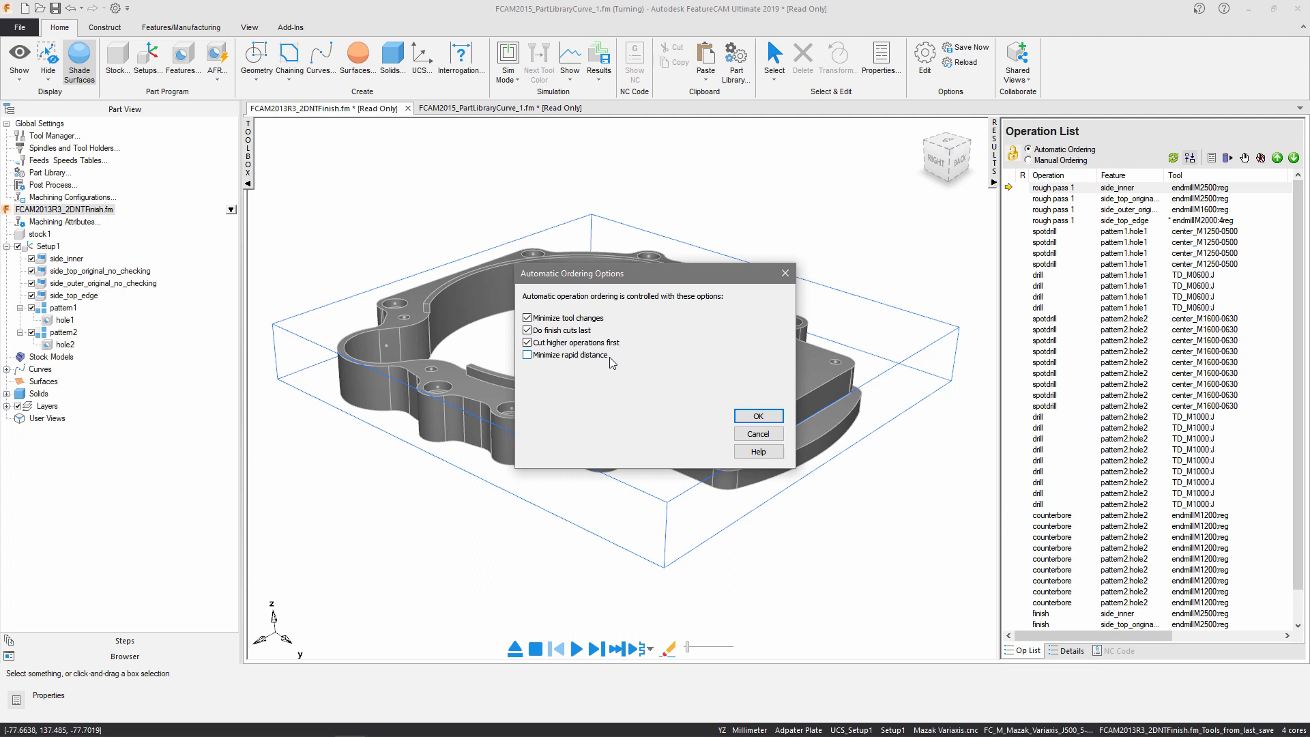
mouse_move(600, 361)
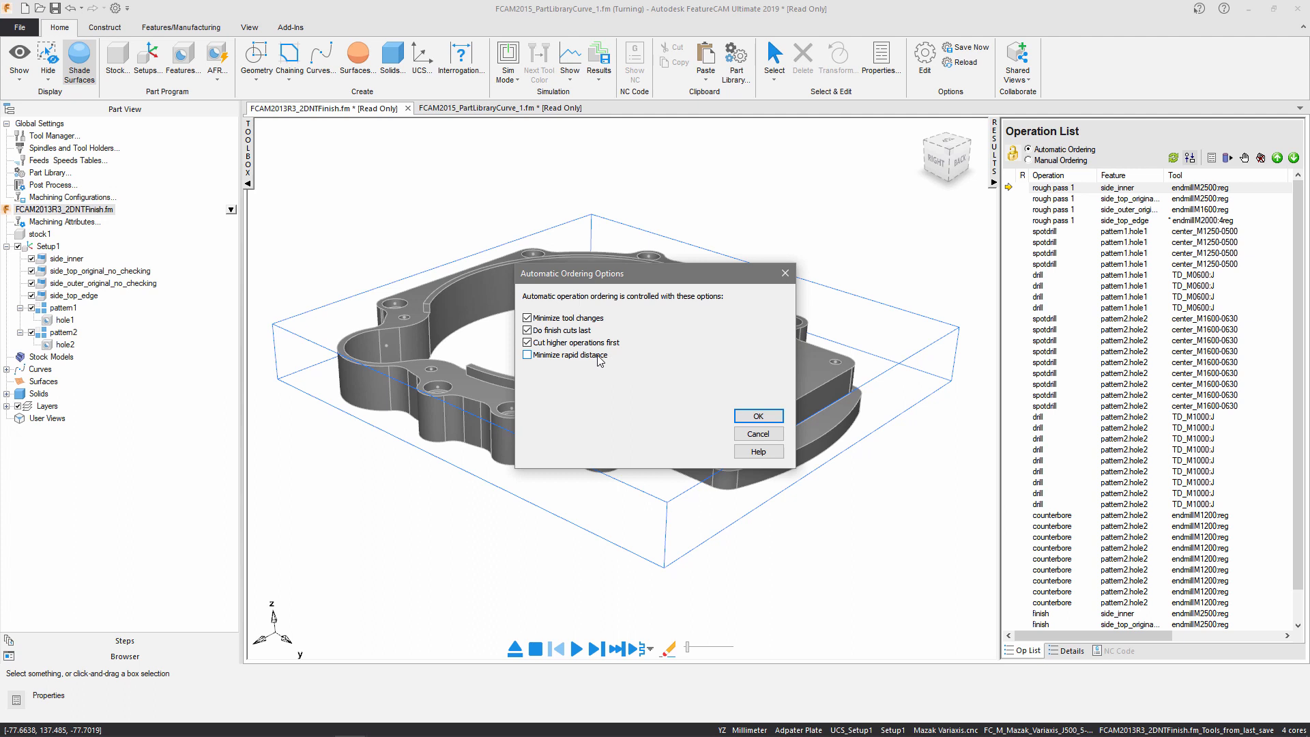
left_click(527, 354)
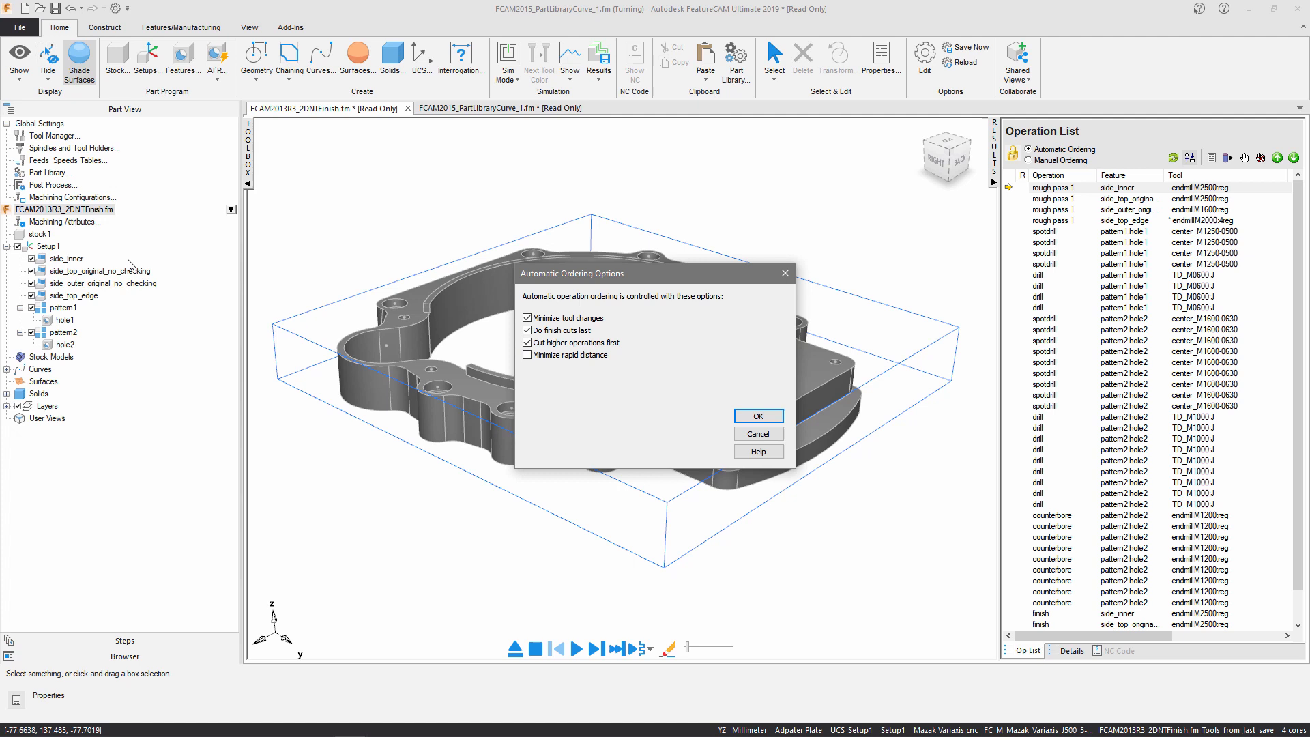
mouse_move(409, 360)
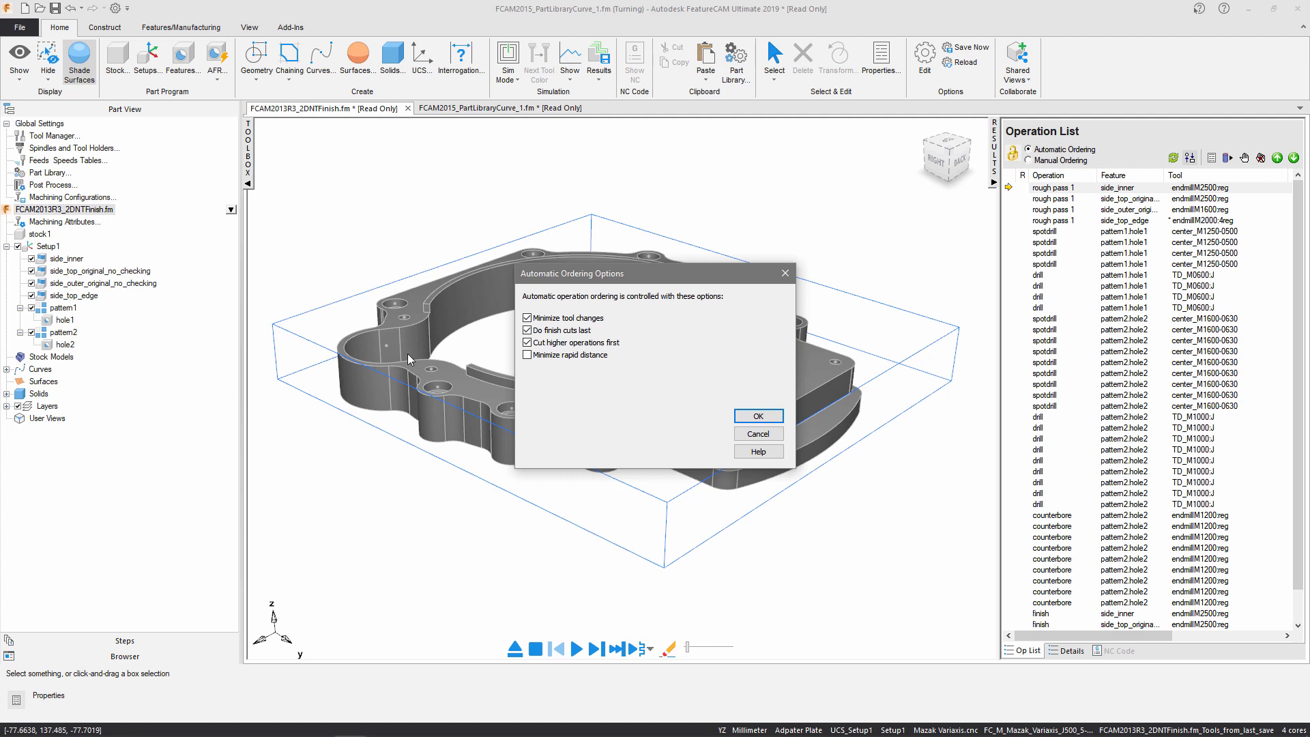
left_click(526, 354)
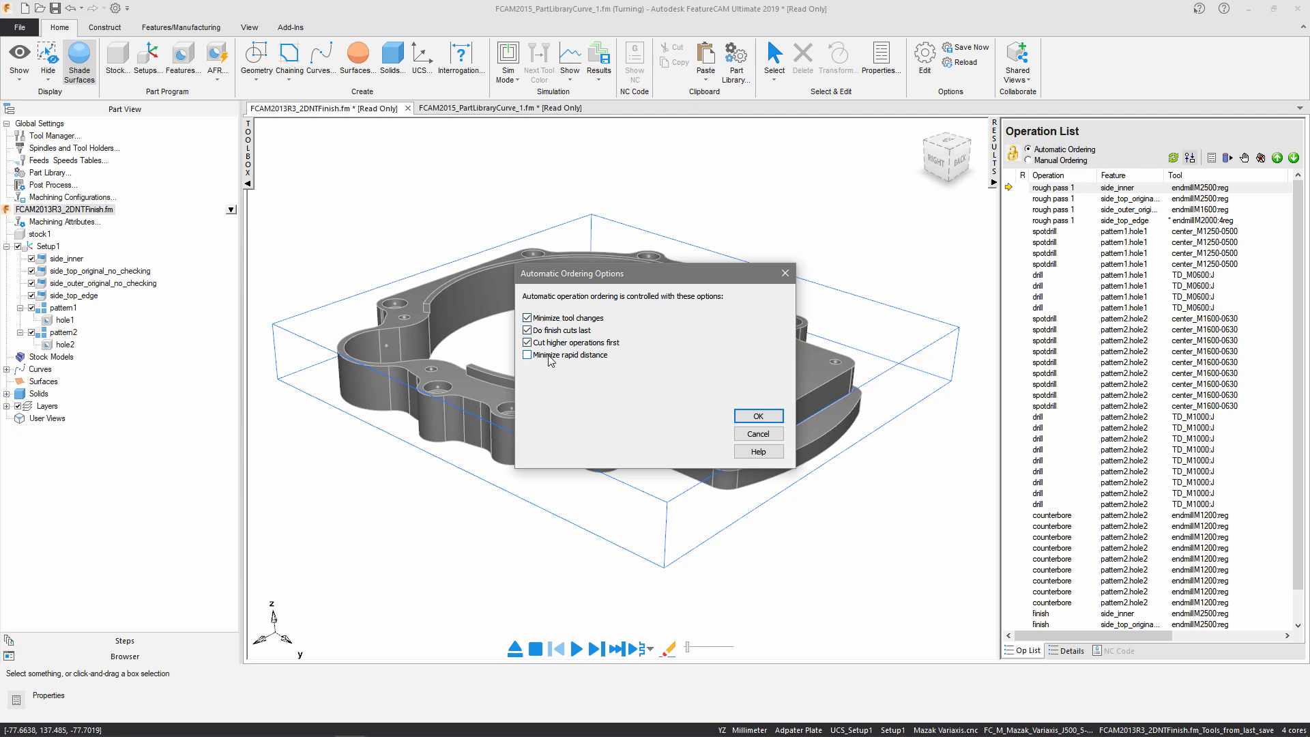
left_click(526, 354)
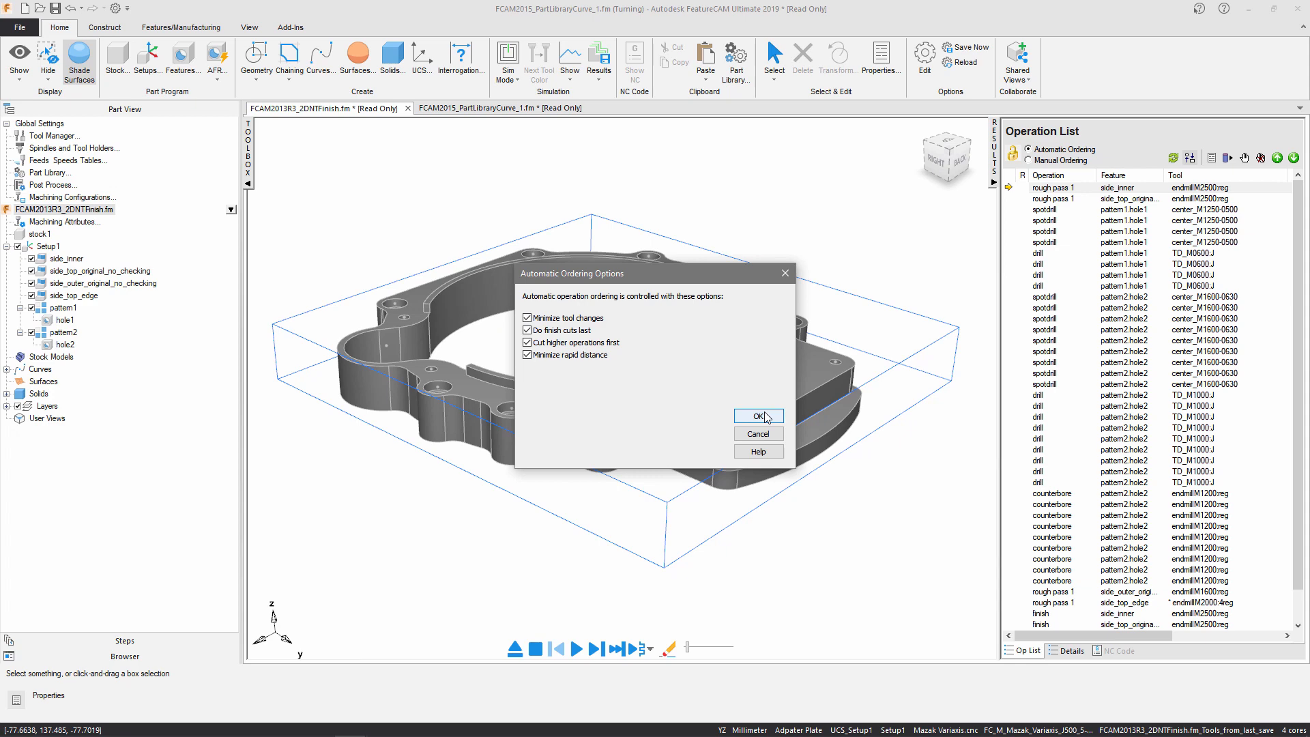
left_click(756, 417)
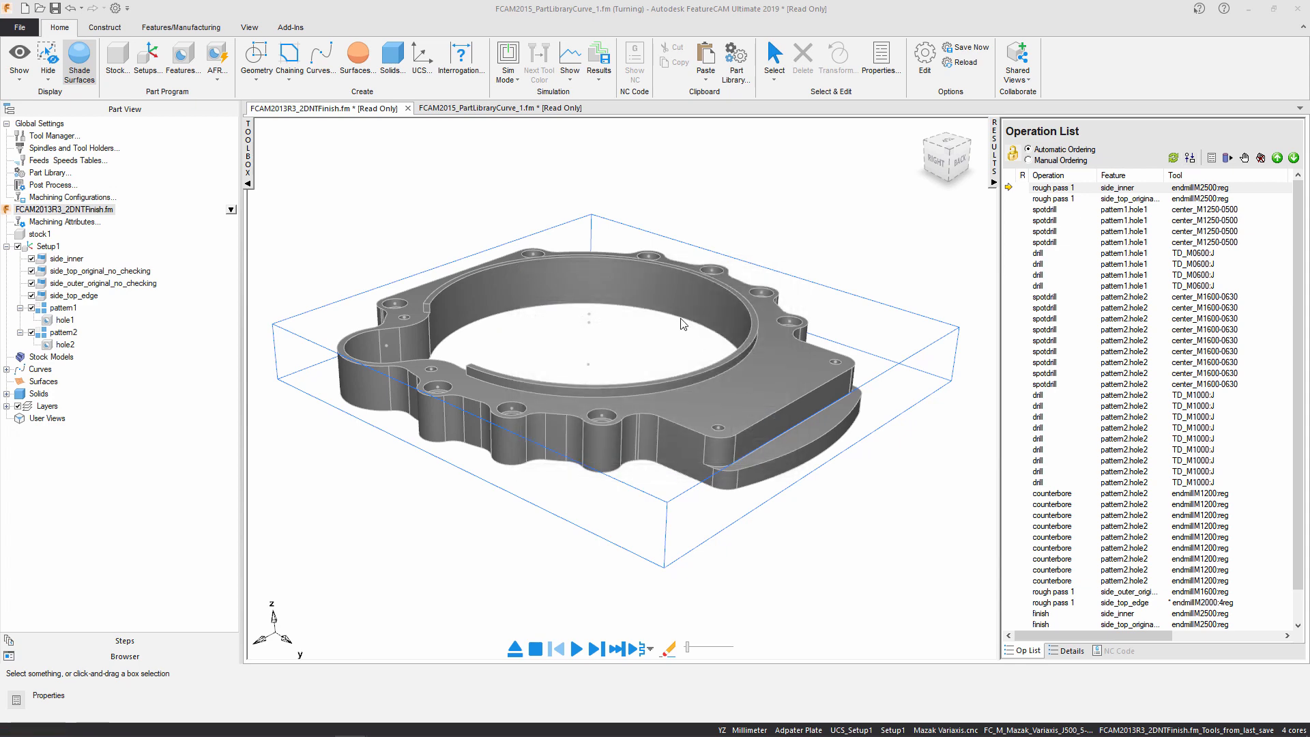
mouse_move(574, 579)
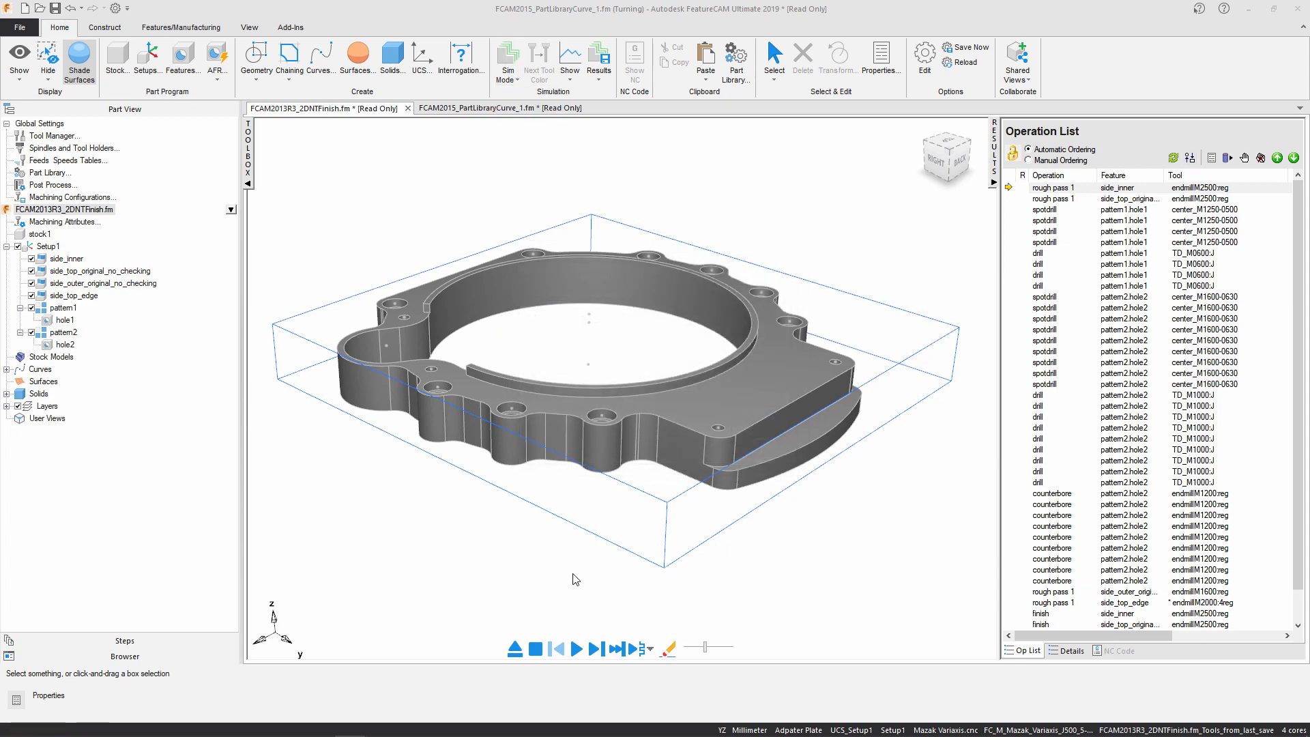
Play the plate simulation, then switch to the FCAM2015_PartLibraryCurve_1.fm tab
left_click(574, 648)
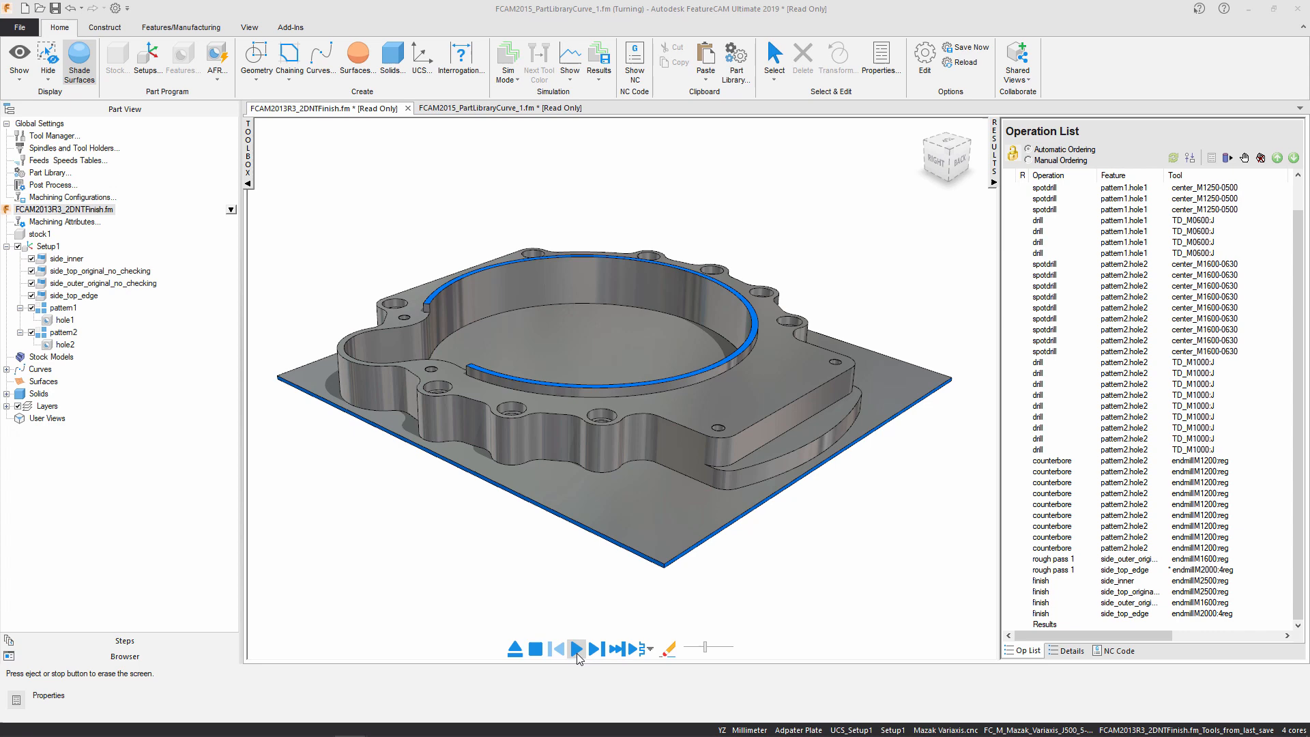
left_click(477, 108)
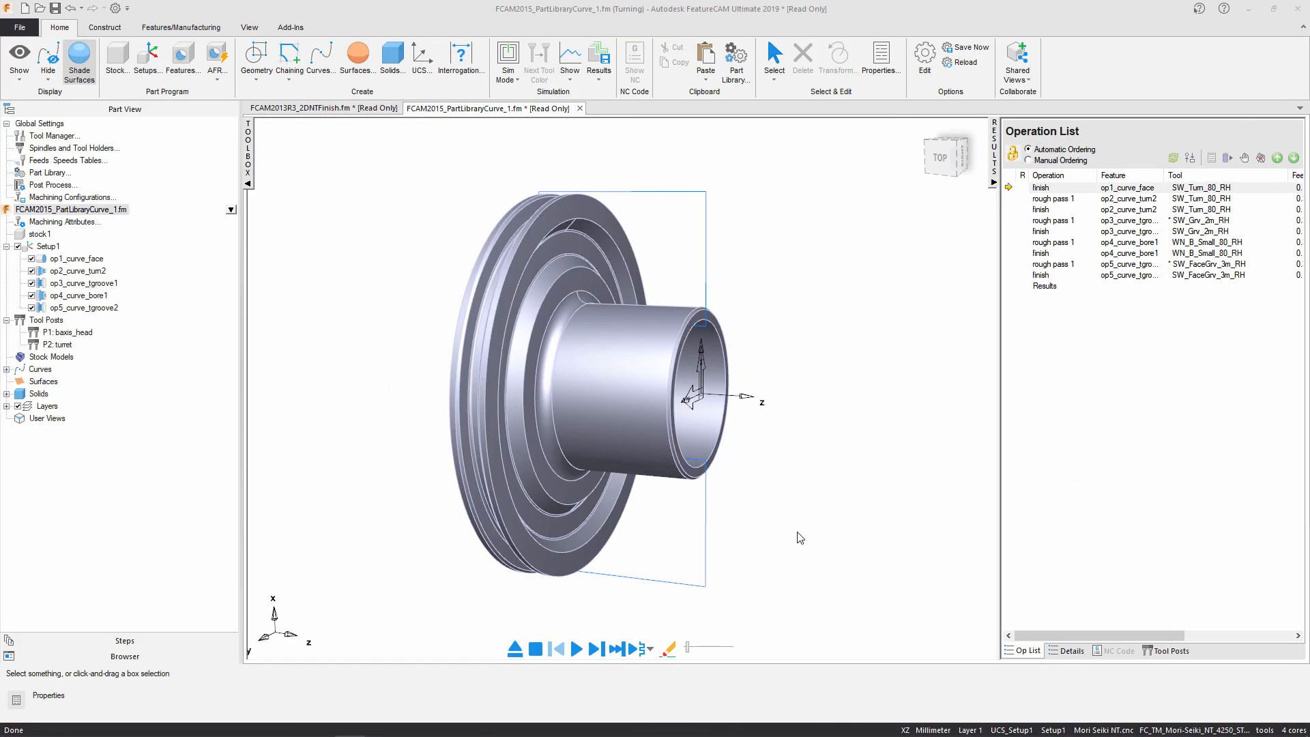
Switch the turned part's automatic ordering to Use template and open the template editor
left_click(1189, 157)
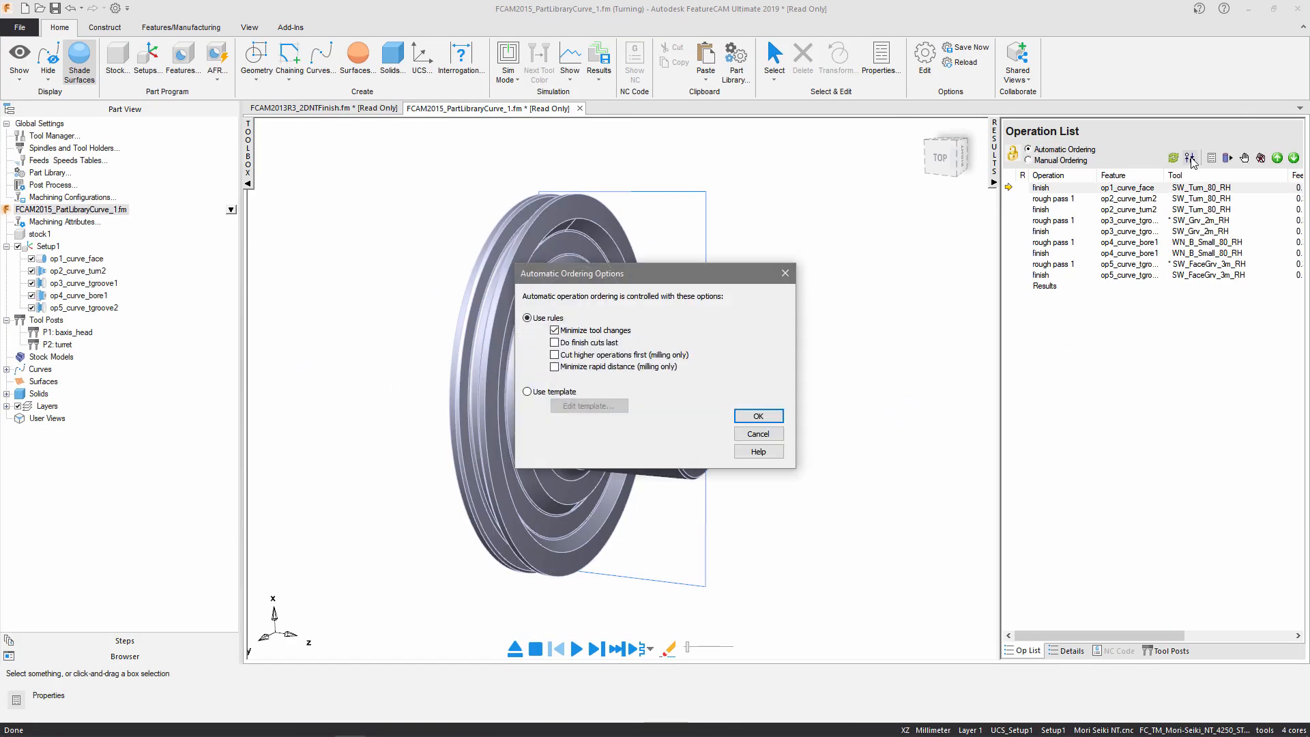
mouse_move(600, 327)
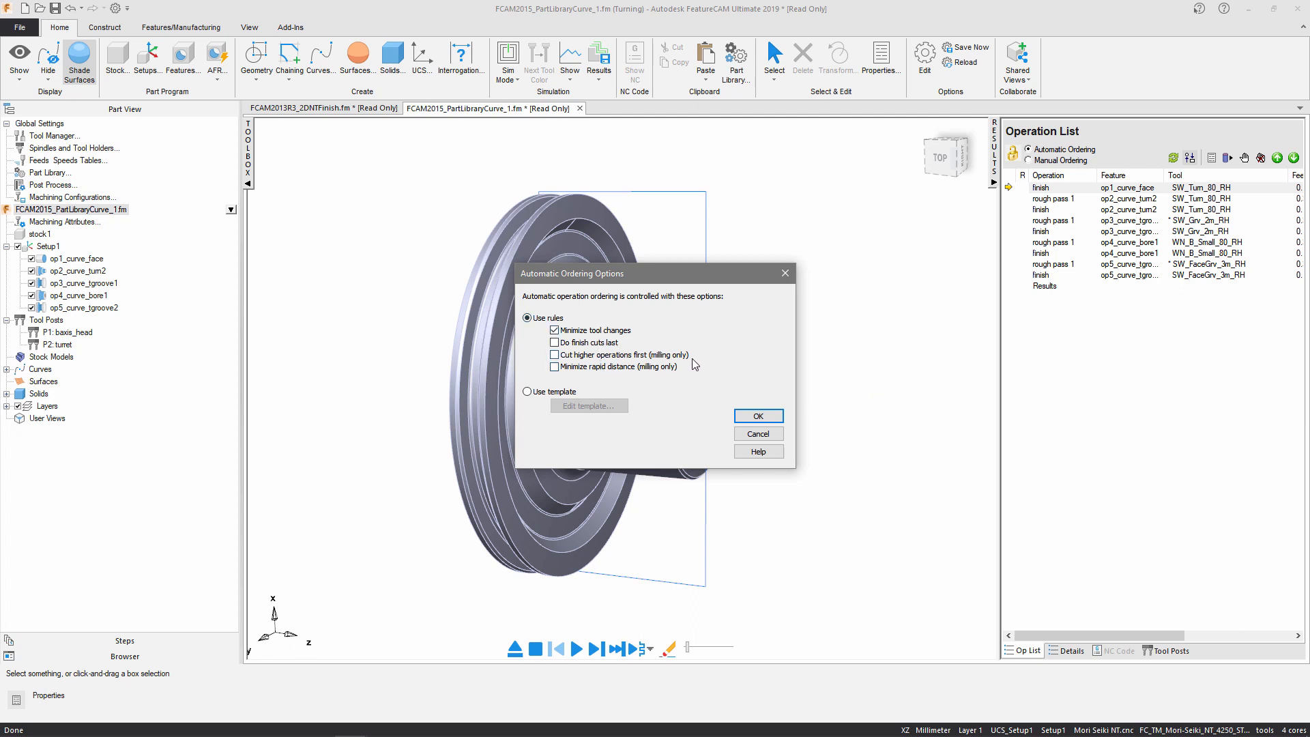
mouse_move(686, 372)
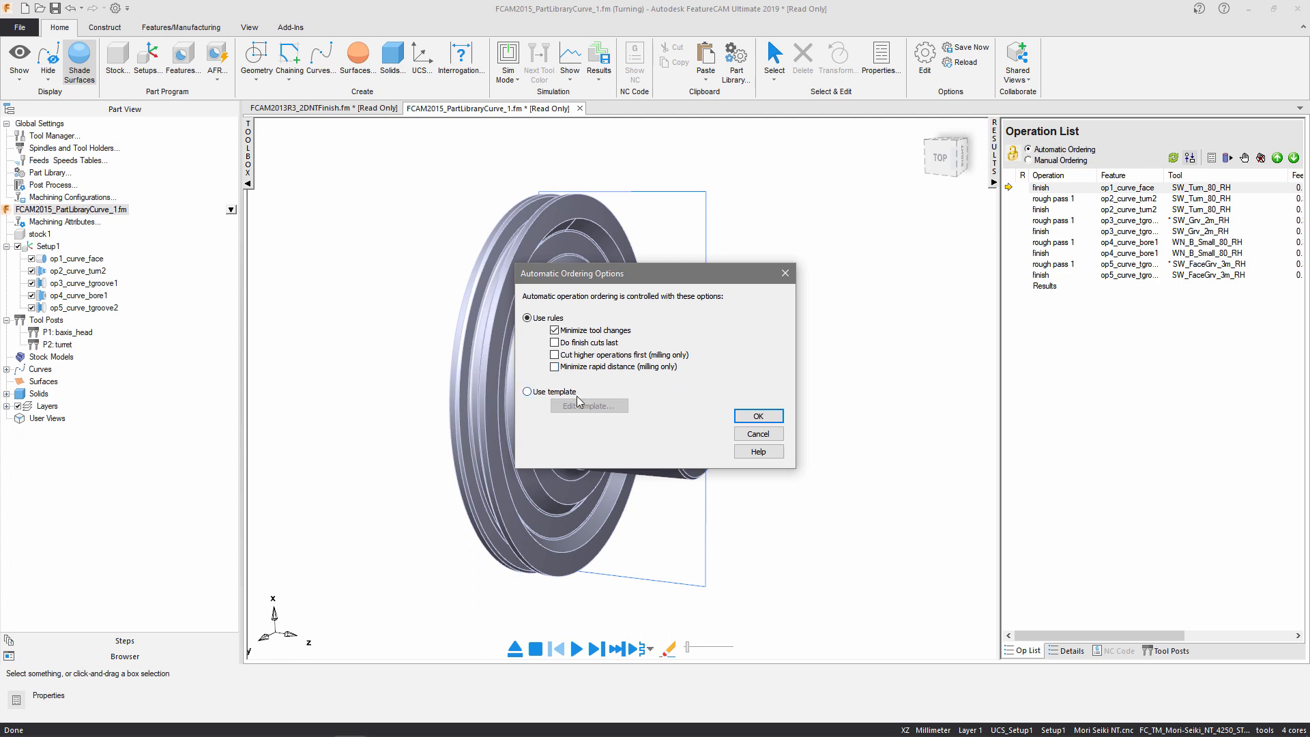
left_click(527, 391)
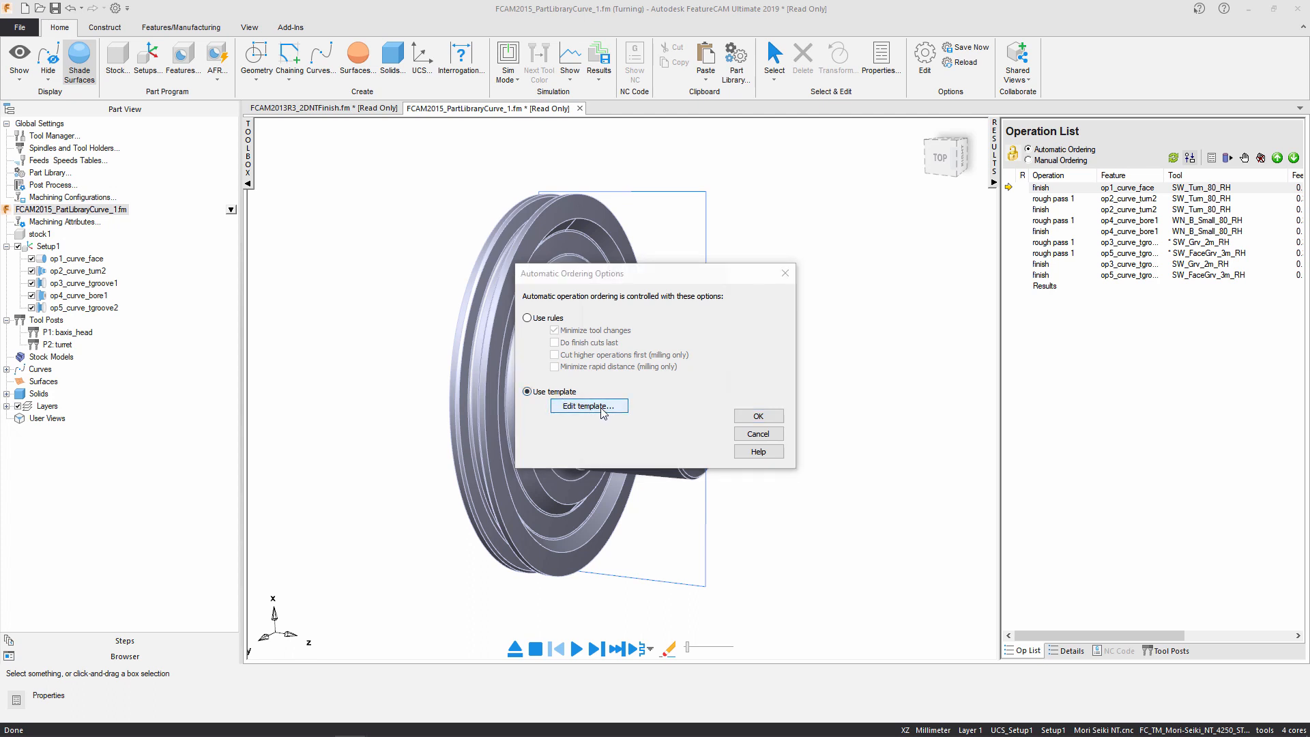
left_click(588, 405)
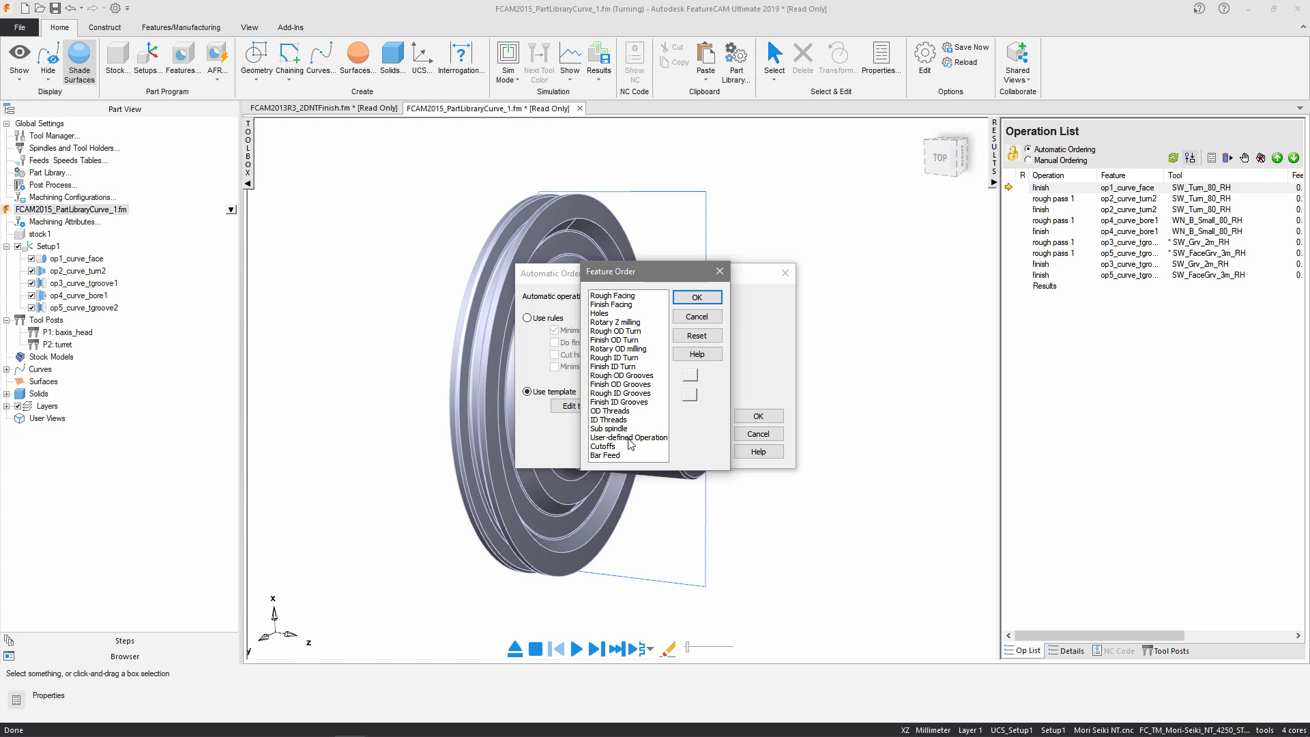
mouse_move(629, 381)
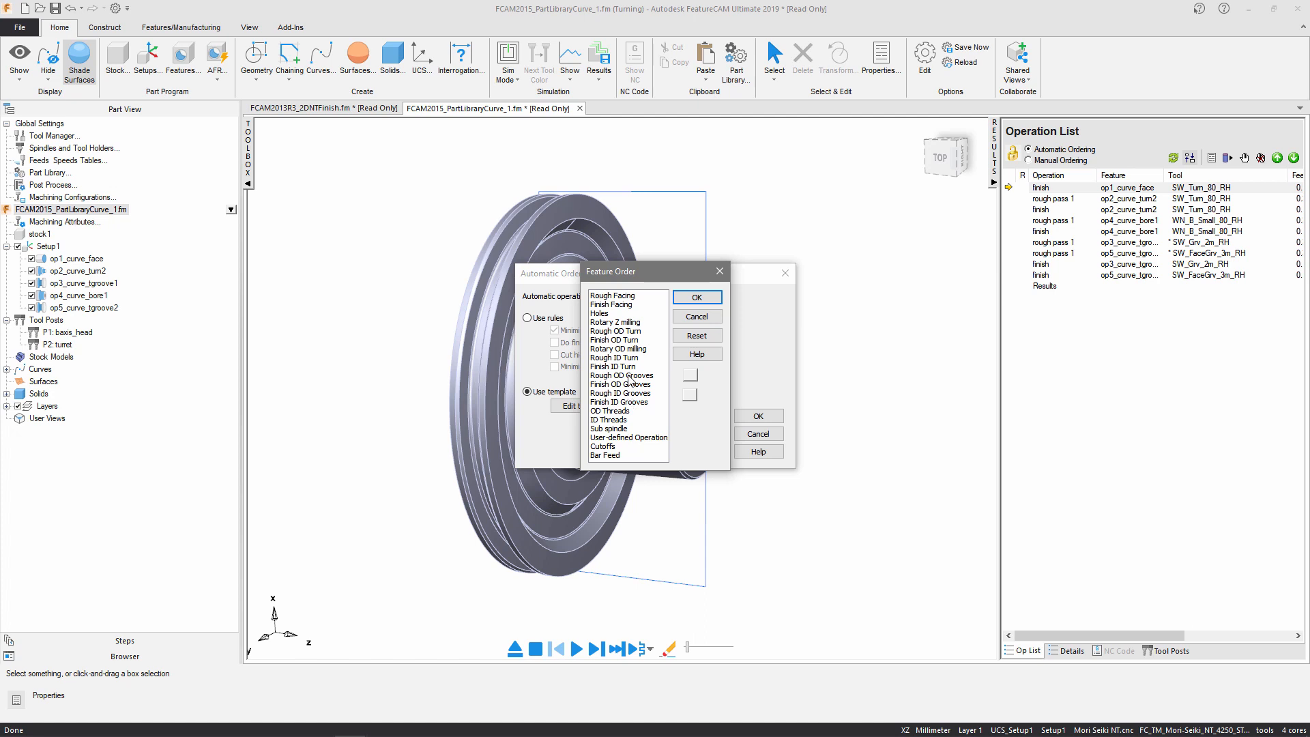
Keep Rough OD Grooves ahead of Finish ID Turn in the feature order, then close both dialogs
left_click(621, 366)
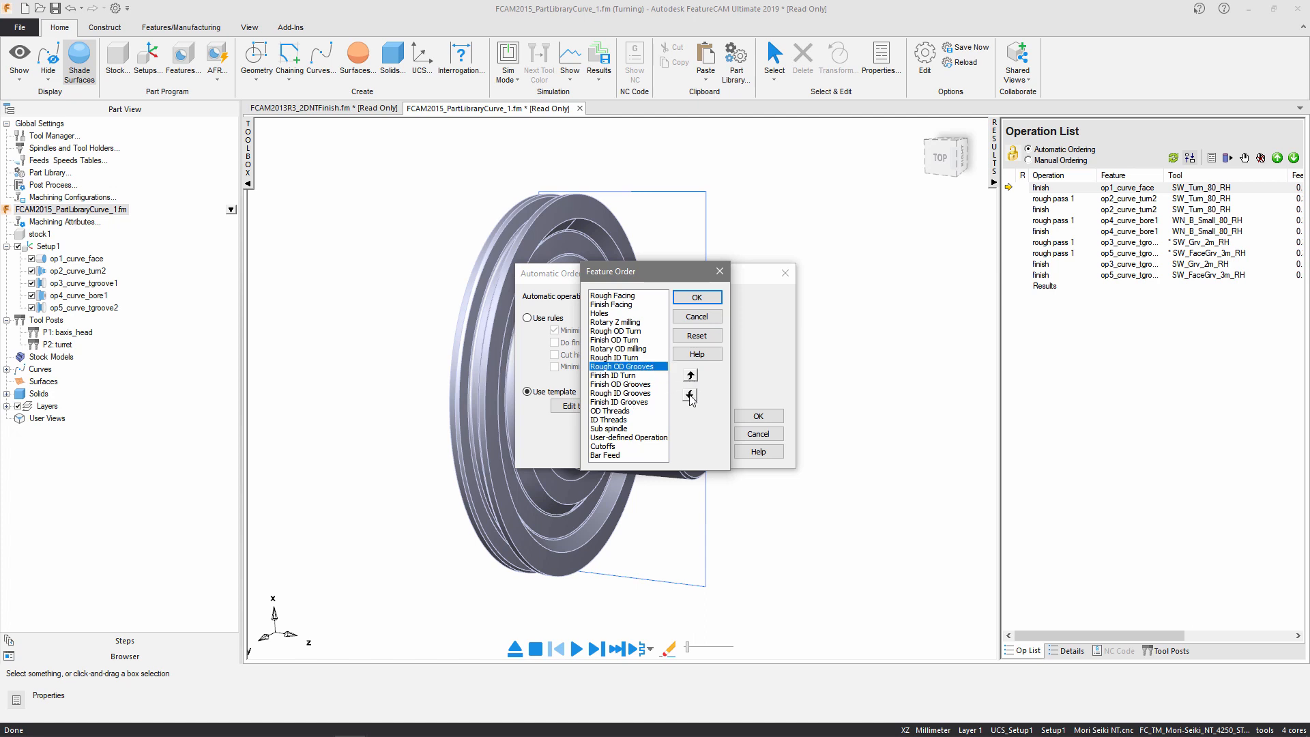
left_click(688, 375)
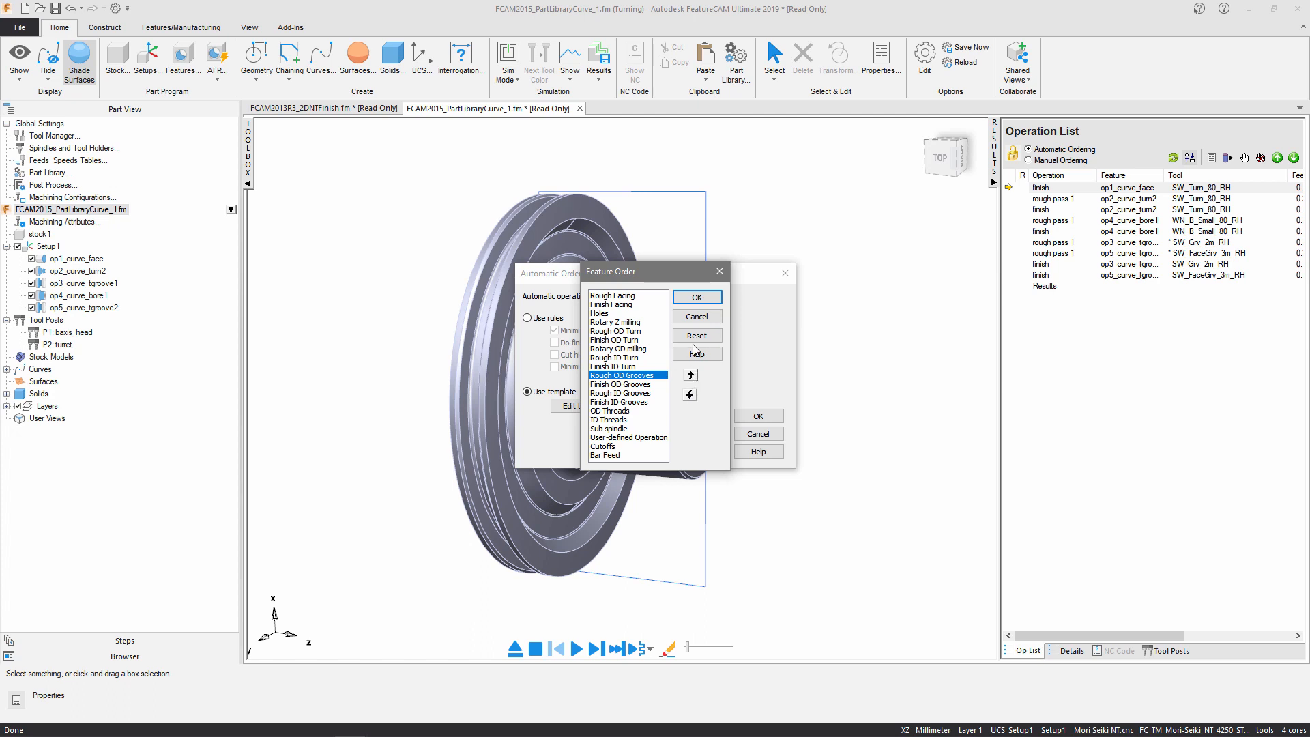
left_click(696, 297)
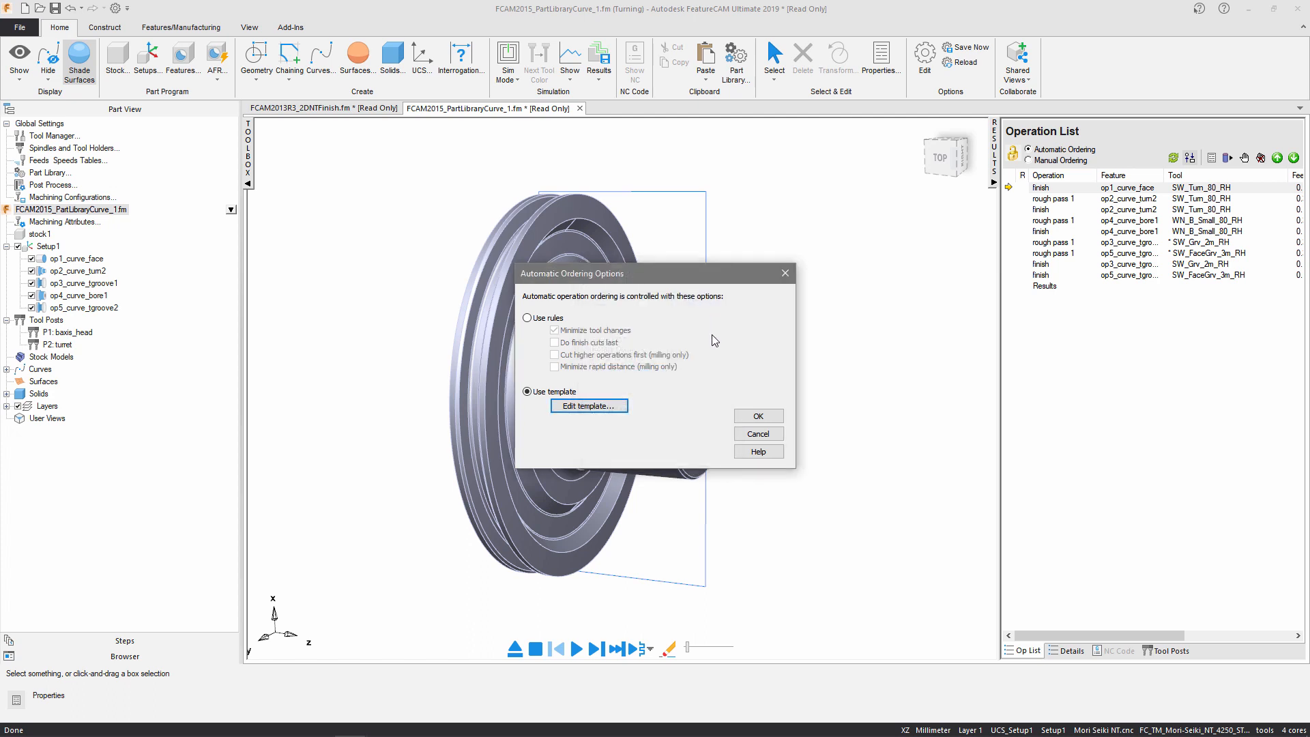
left_click(756, 416)
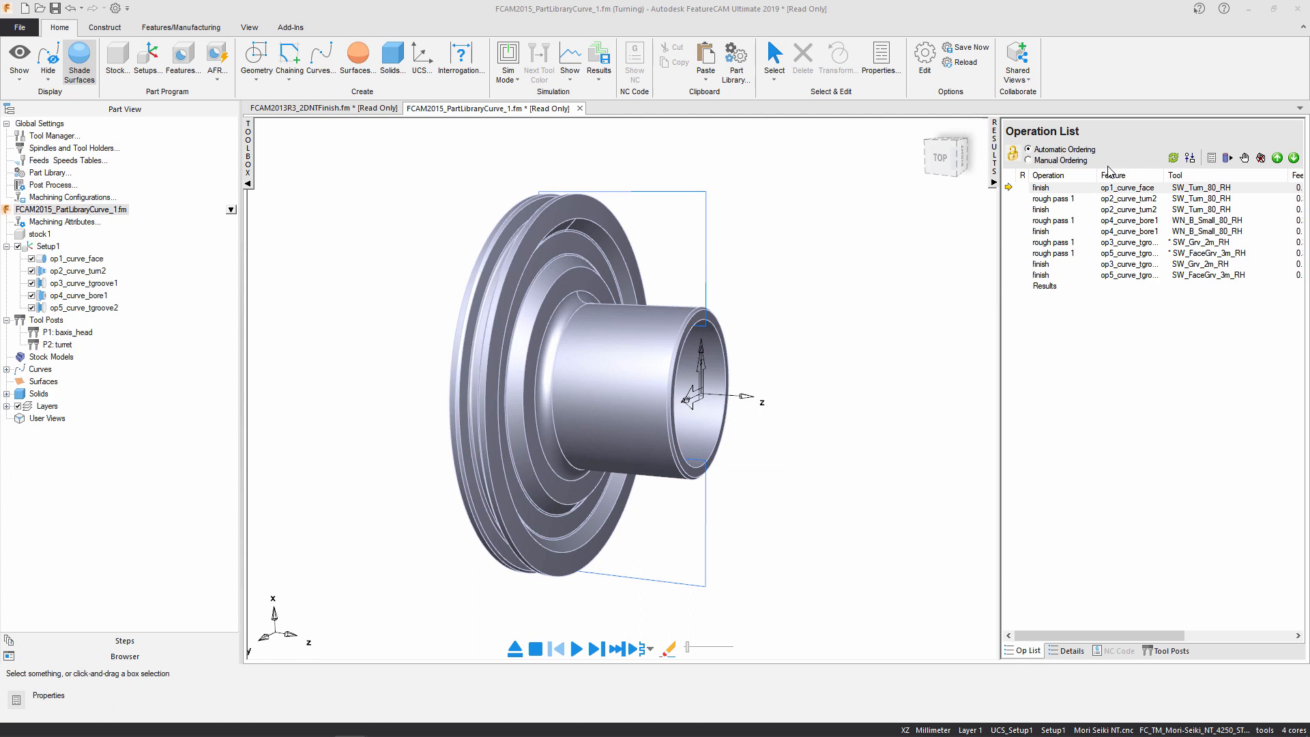
mouse_move(1114, 327)
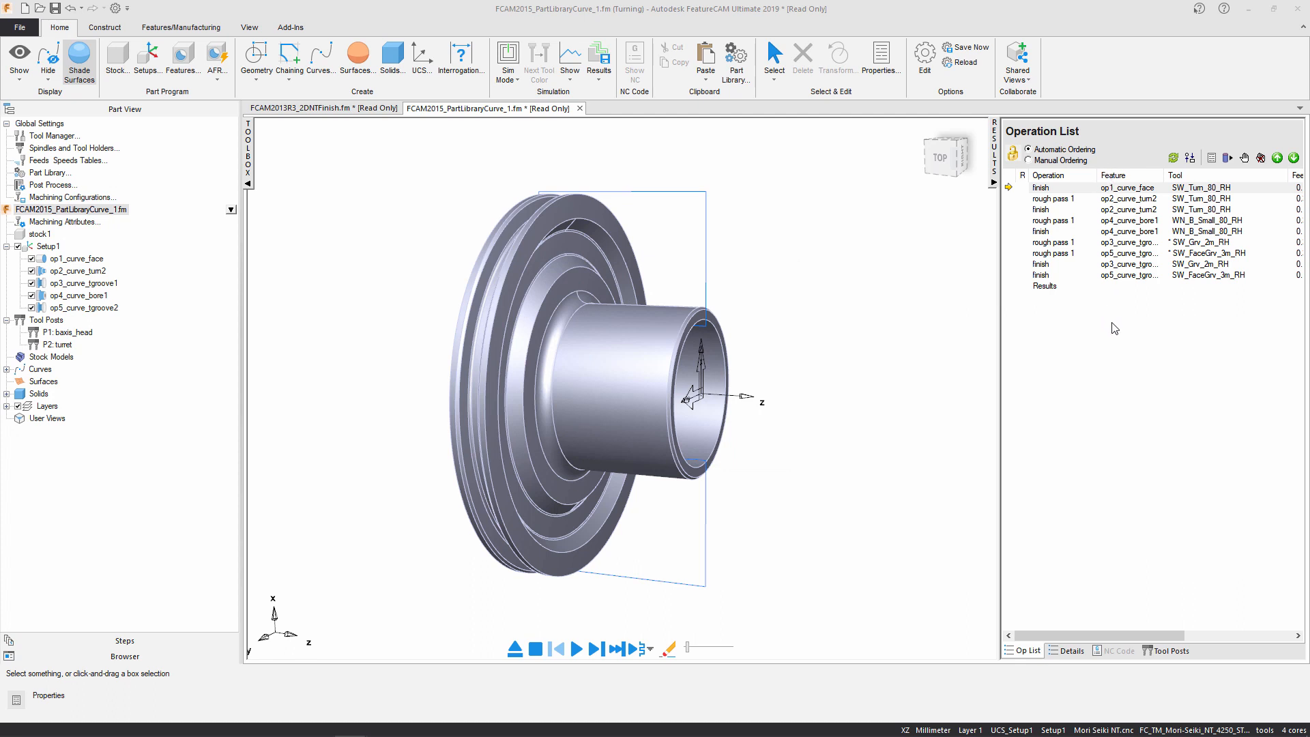
Set Sim Mode to 3D to simulate the turned part
left_click(507, 59)
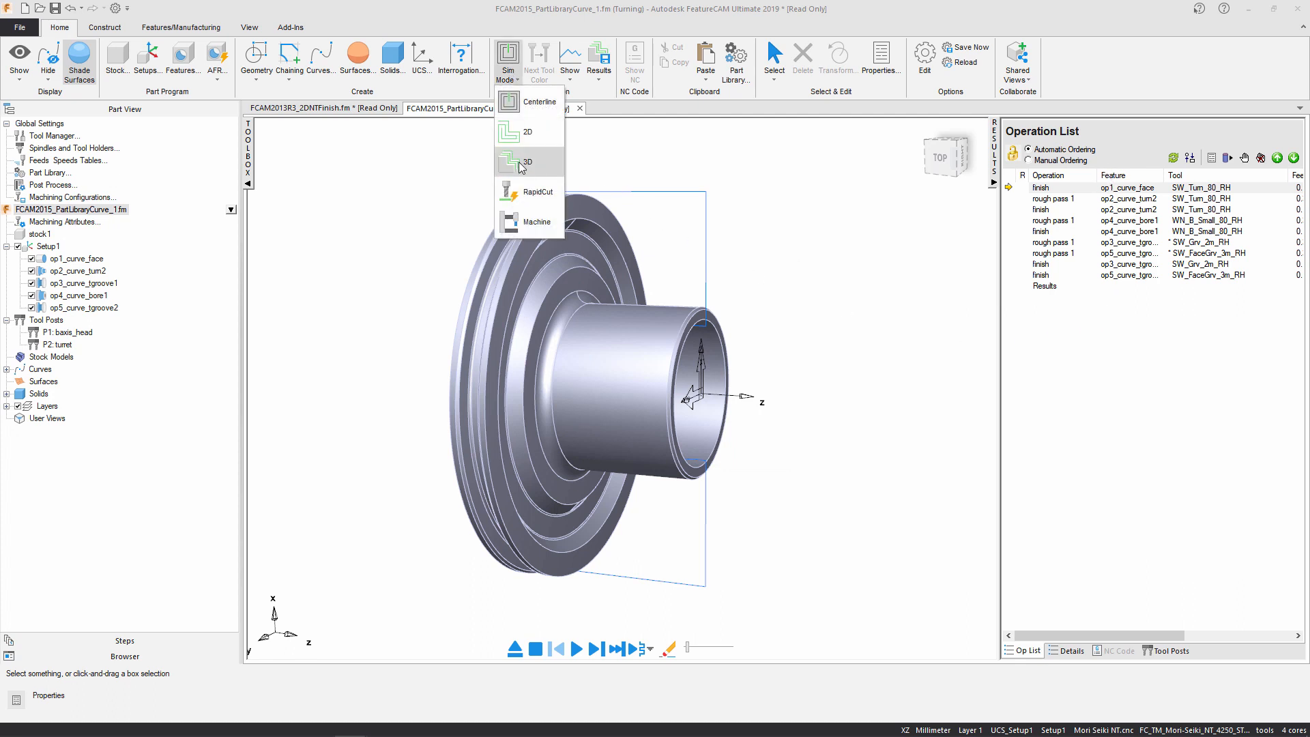
left_click(528, 162)
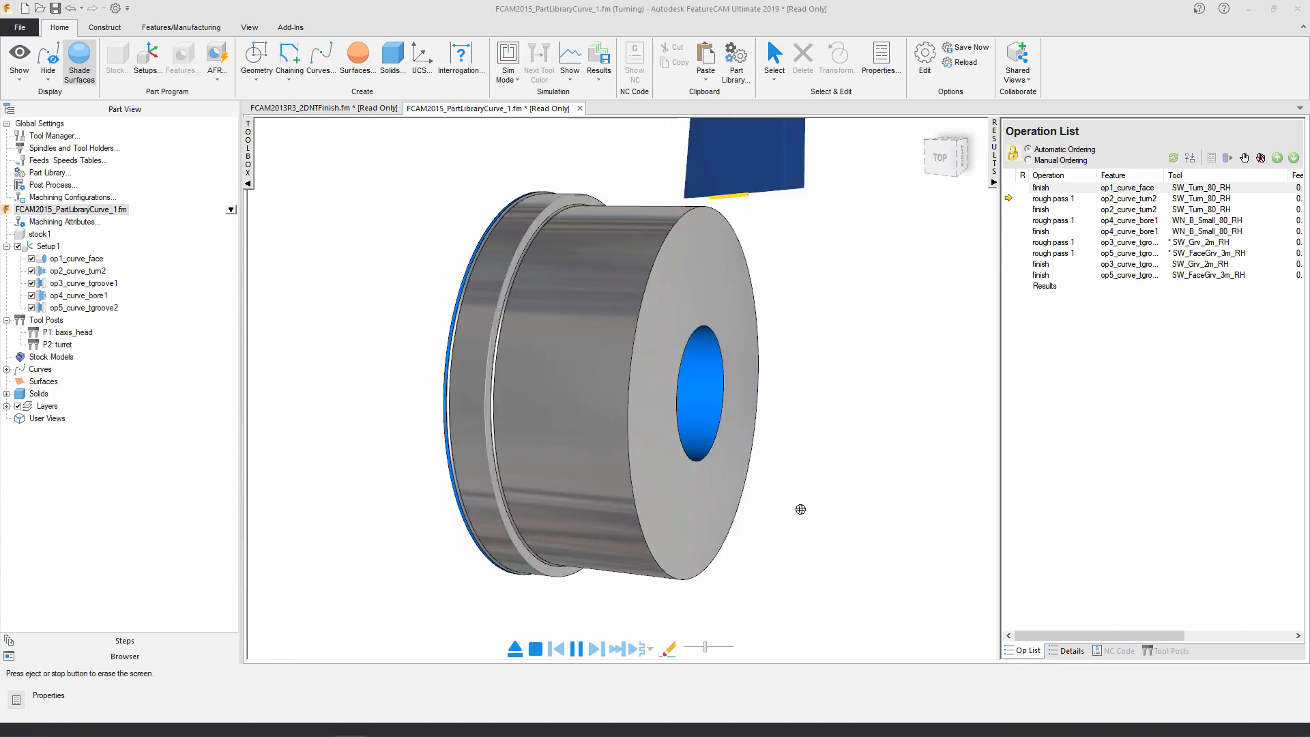